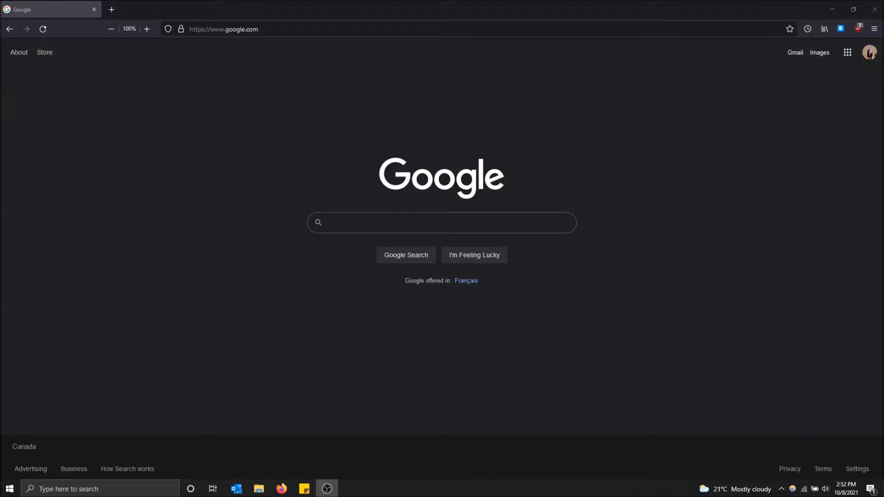
# Inspect the Google logo to open the Inspector on its img element
pyautogui.click(441, 222)
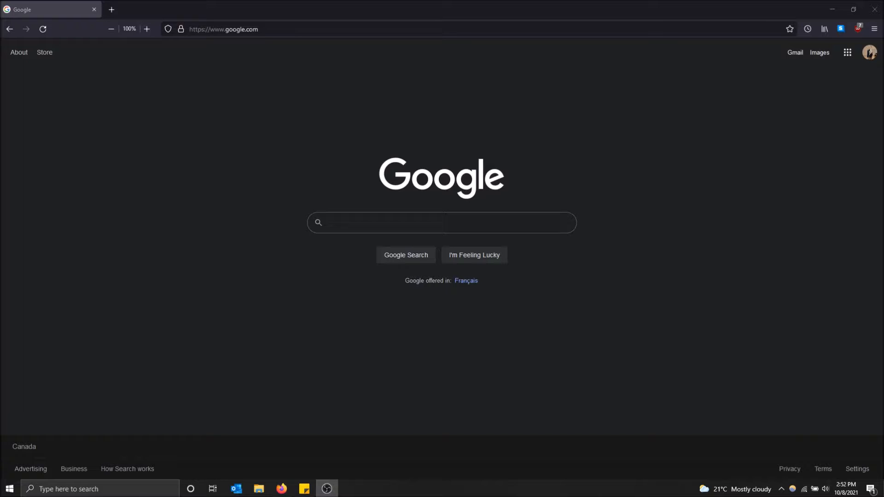
pyautogui.moveTo(321, 244)
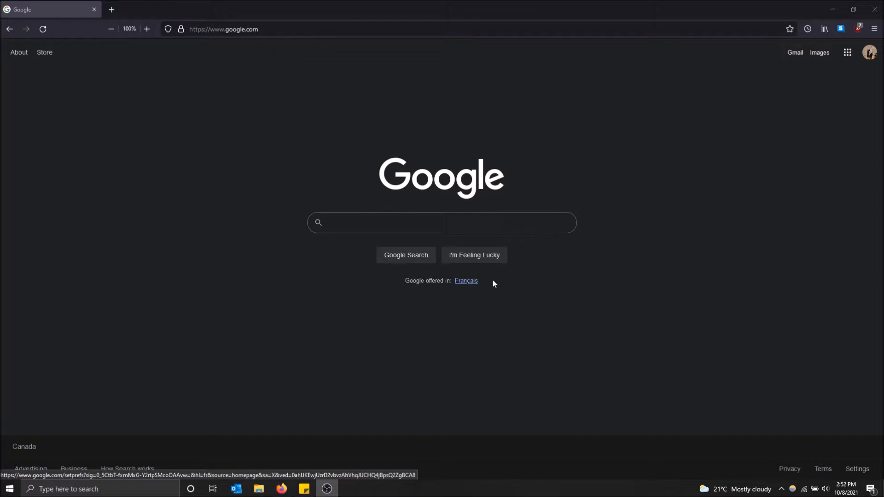
pyautogui.moveTo(412, 186)
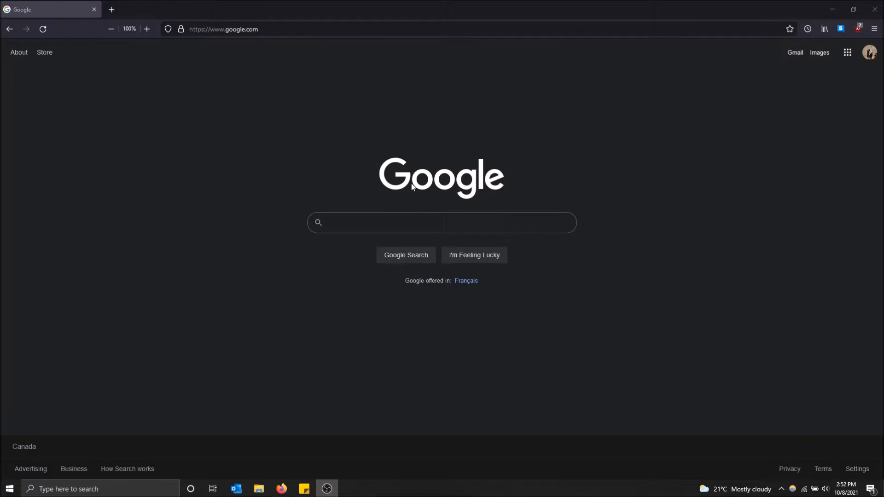
pyautogui.rightClick(412, 178)
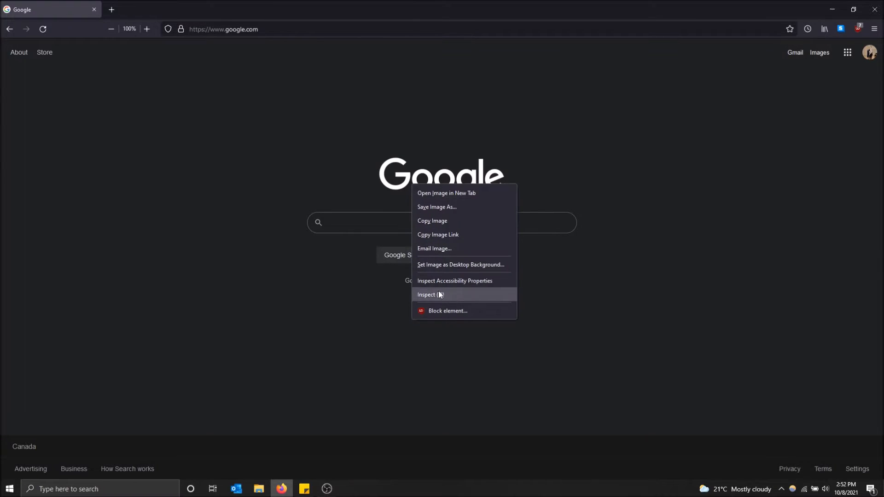
pyautogui.click(426, 294)
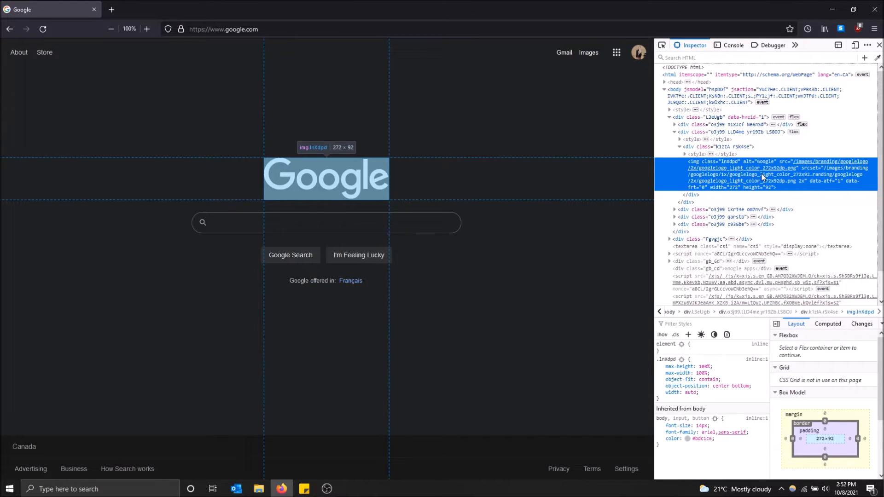
# Bring up the context menu for the logo's img node in the Inspector
pyautogui.rightClick(761, 175)
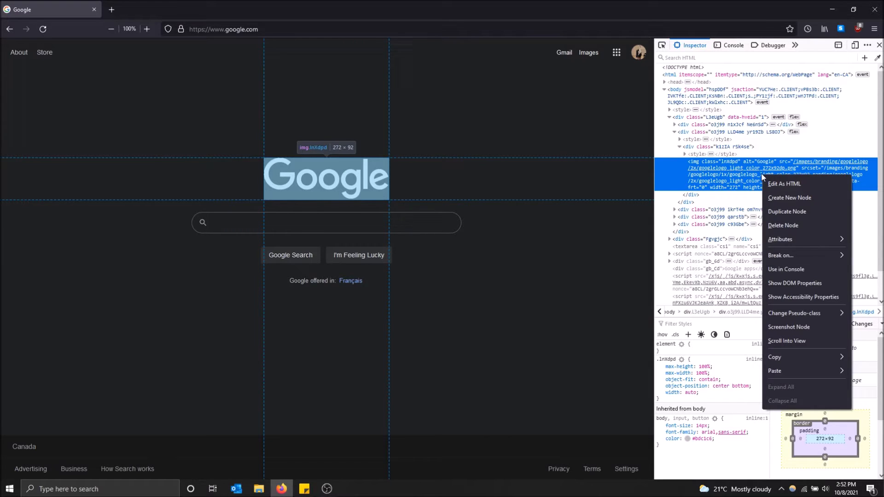
pyautogui.moveTo(795, 254)
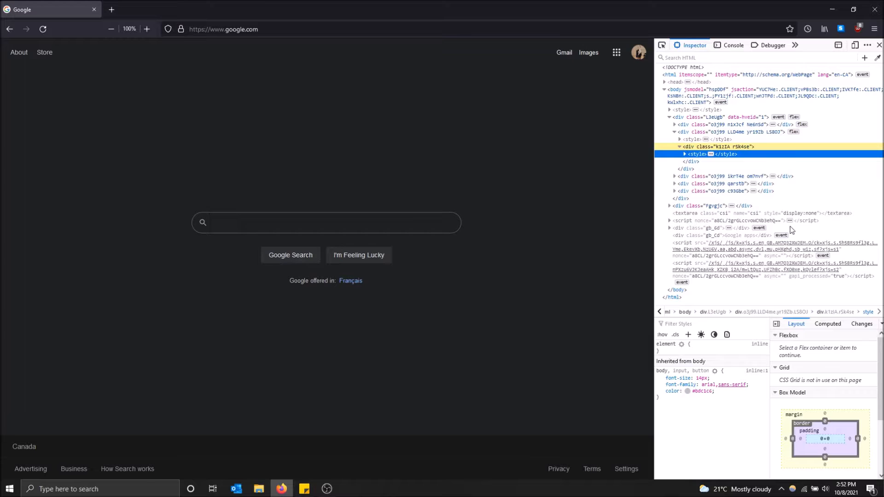
pyautogui.moveTo(371, 206)
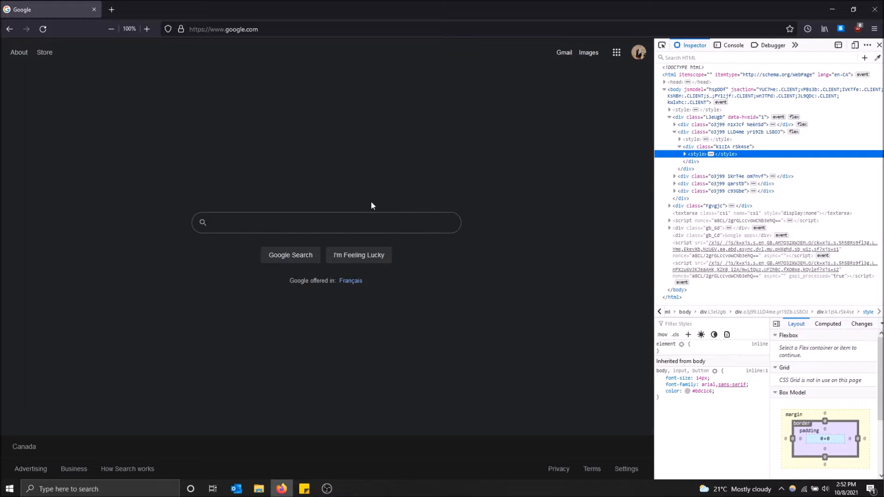
pyautogui.moveTo(377, 202)
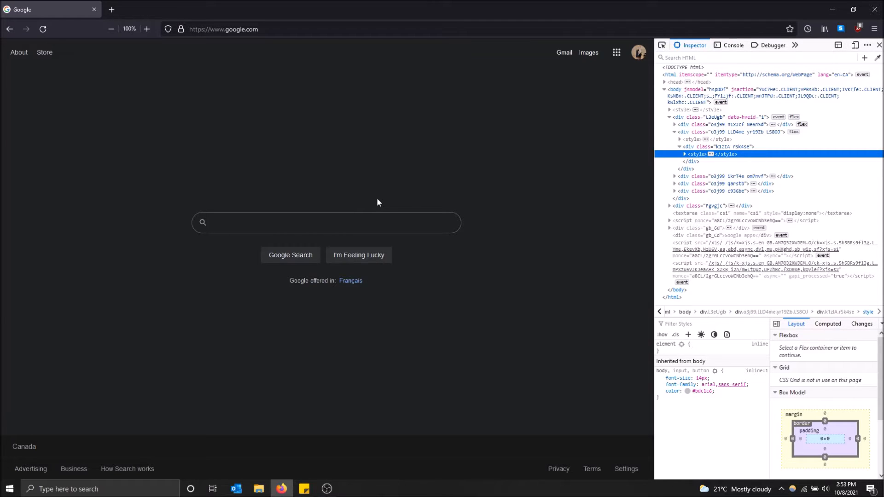
pyautogui.moveTo(74, 64)
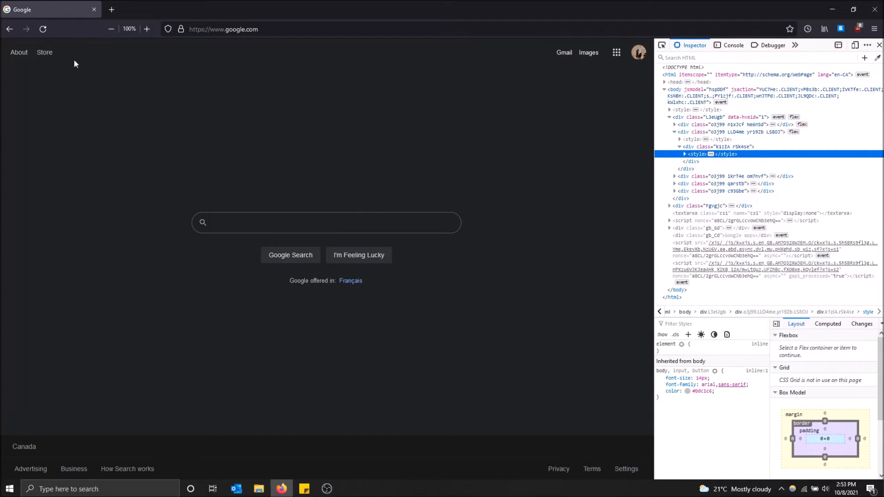
pyautogui.moveTo(88, 146)
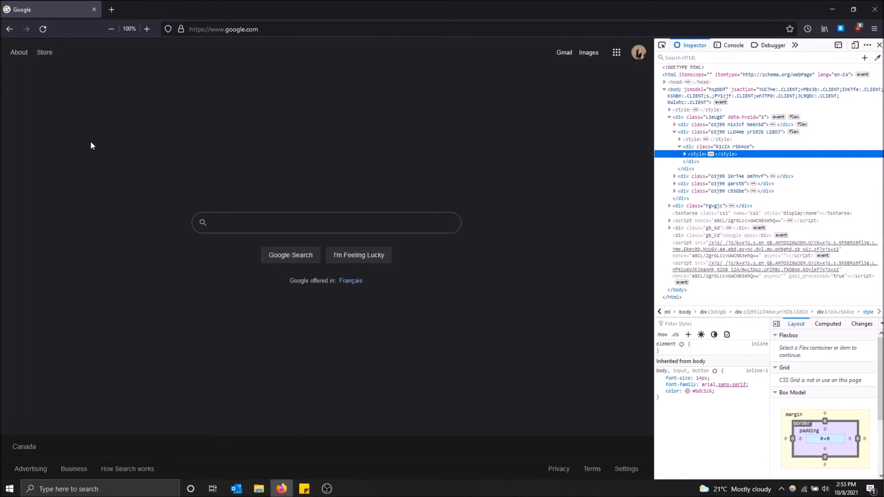
pyautogui.moveTo(706, 153)
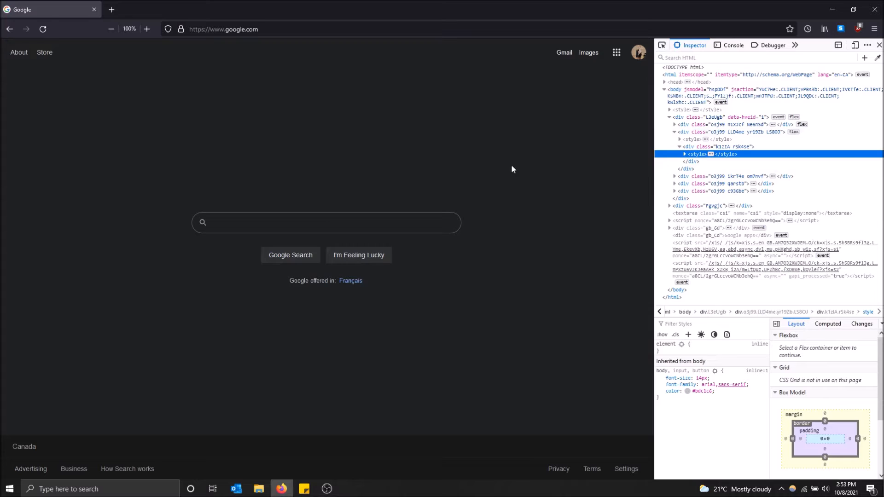
pyautogui.moveTo(476, 266)
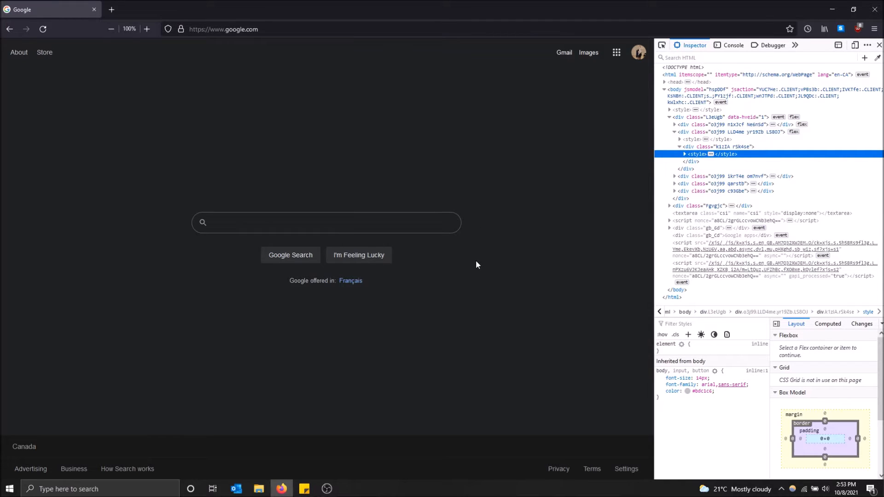
pyautogui.moveTo(864, 57)
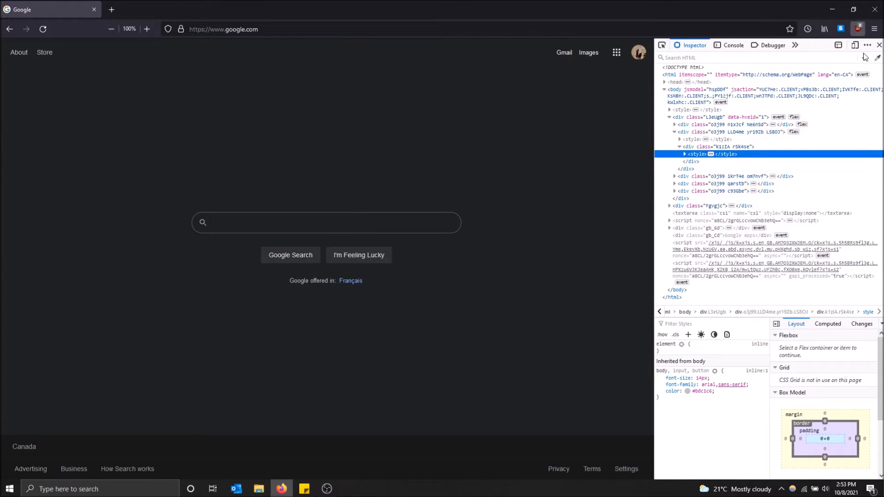
# Close DevTools and reopen Web Developer Tools from the ☰ menu
pyautogui.click(876, 44)
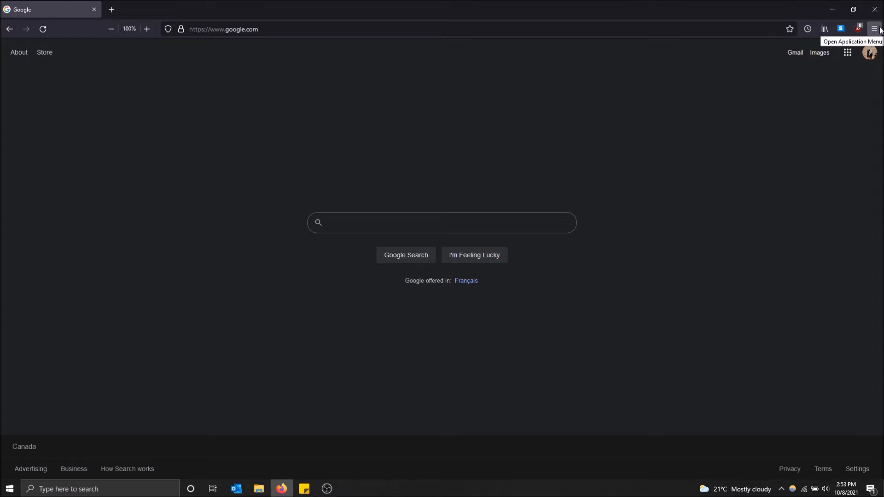
pyautogui.click(873, 28)
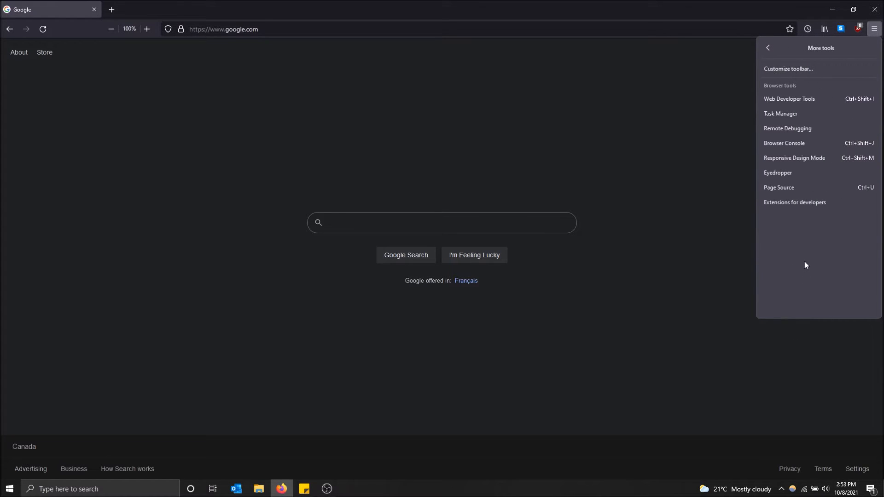
pyautogui.click(788, 98)
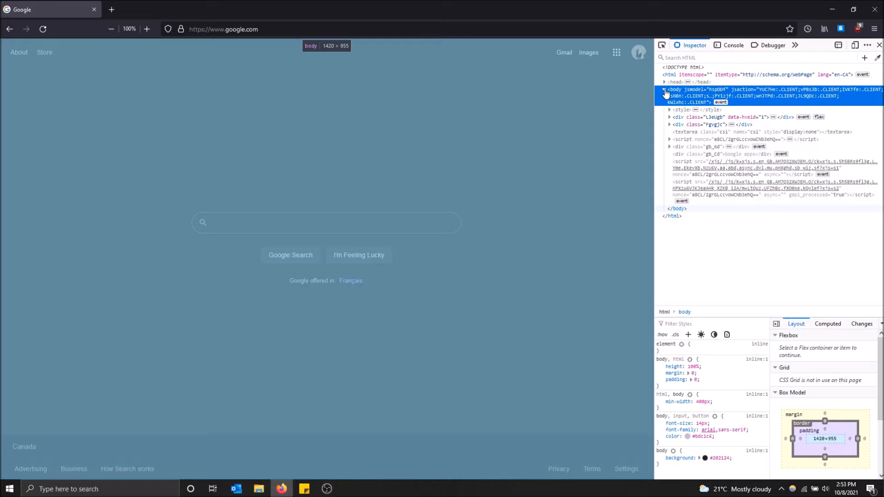
# Expand the body divs and search form, then delete the A8SBwf search box node
pyautogui.click(670, 117)
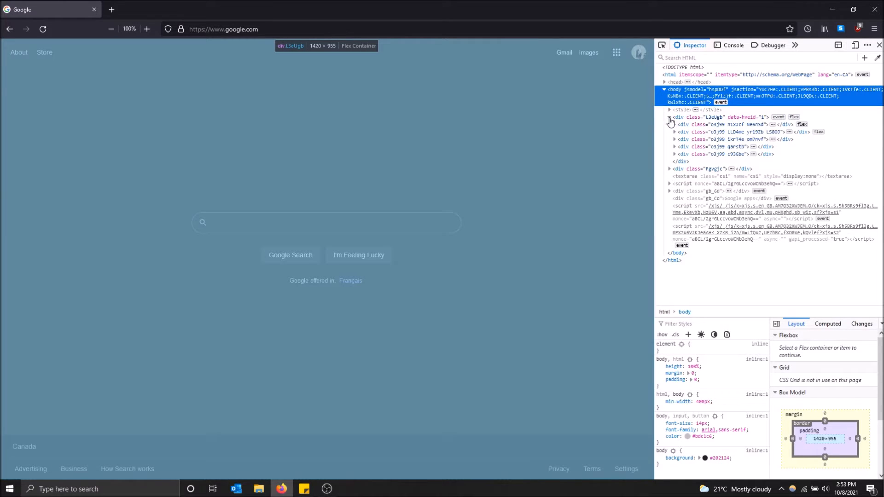
pyautogui.moveTo(683, 139)
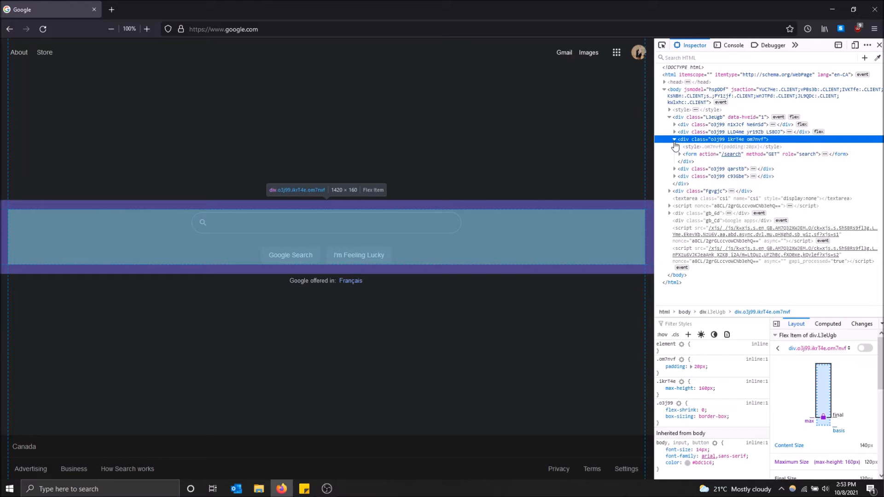
pyautogui.moveTo(690, 154)
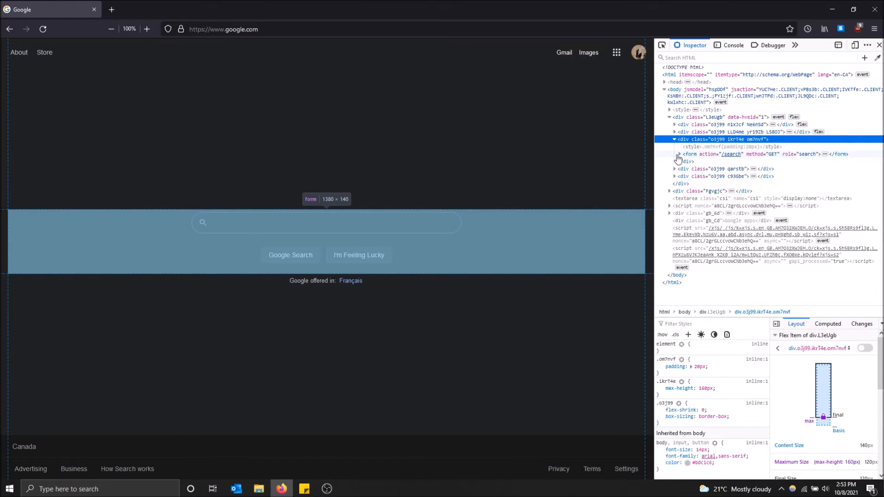
pyautogui.click(680, 154)
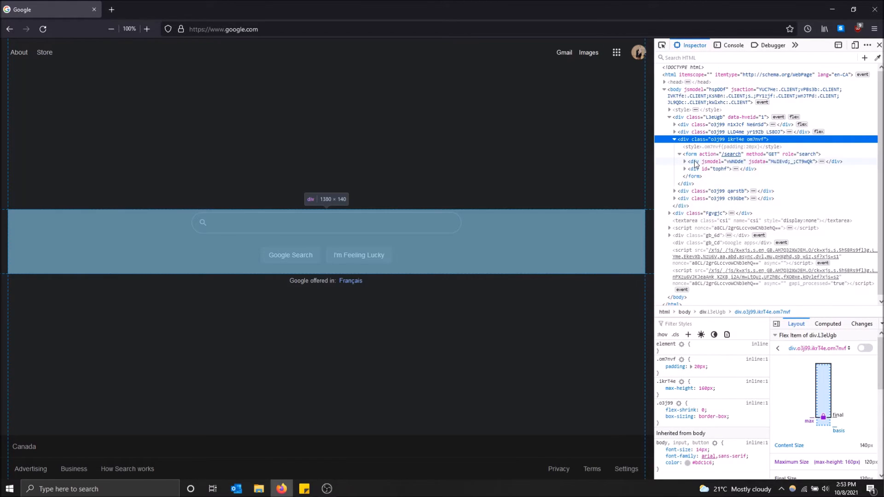
pyautogui.click(684, 161)
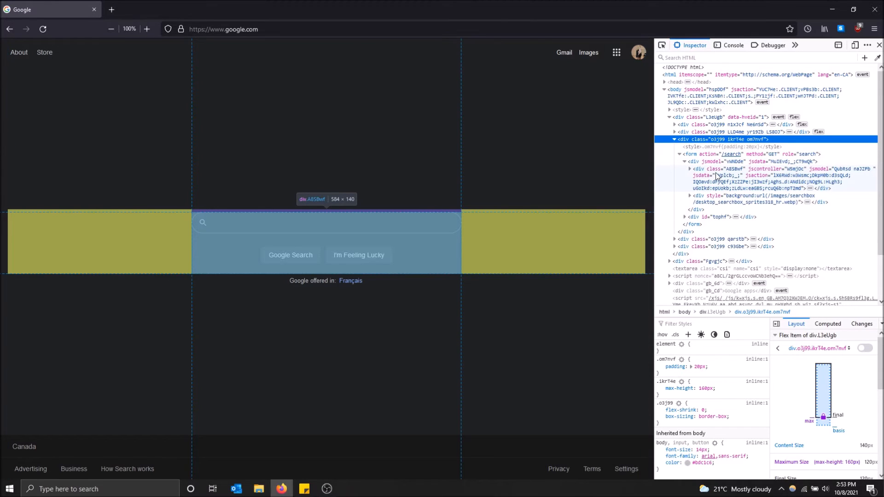
pyautogui.click(733, 175)
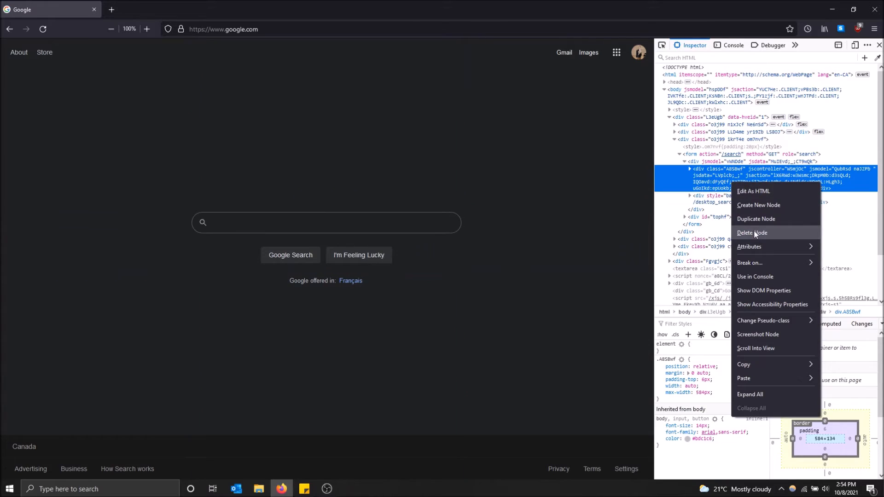
pyautogui.click(752, 233)
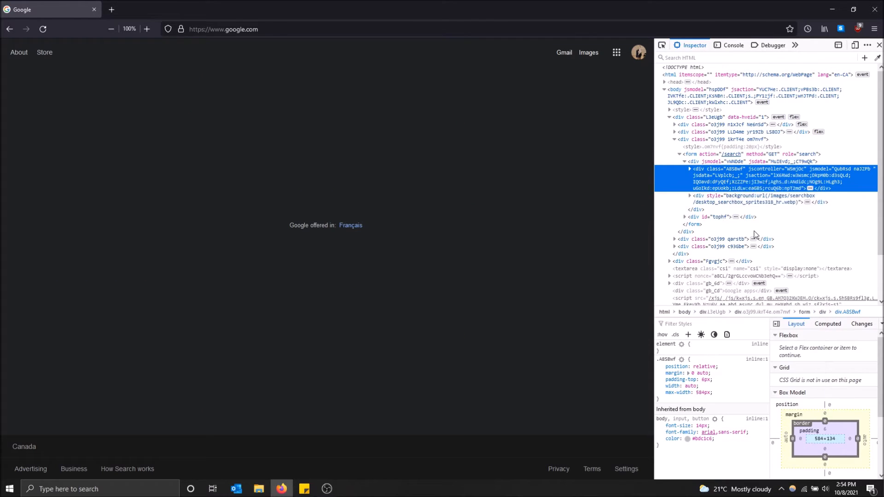